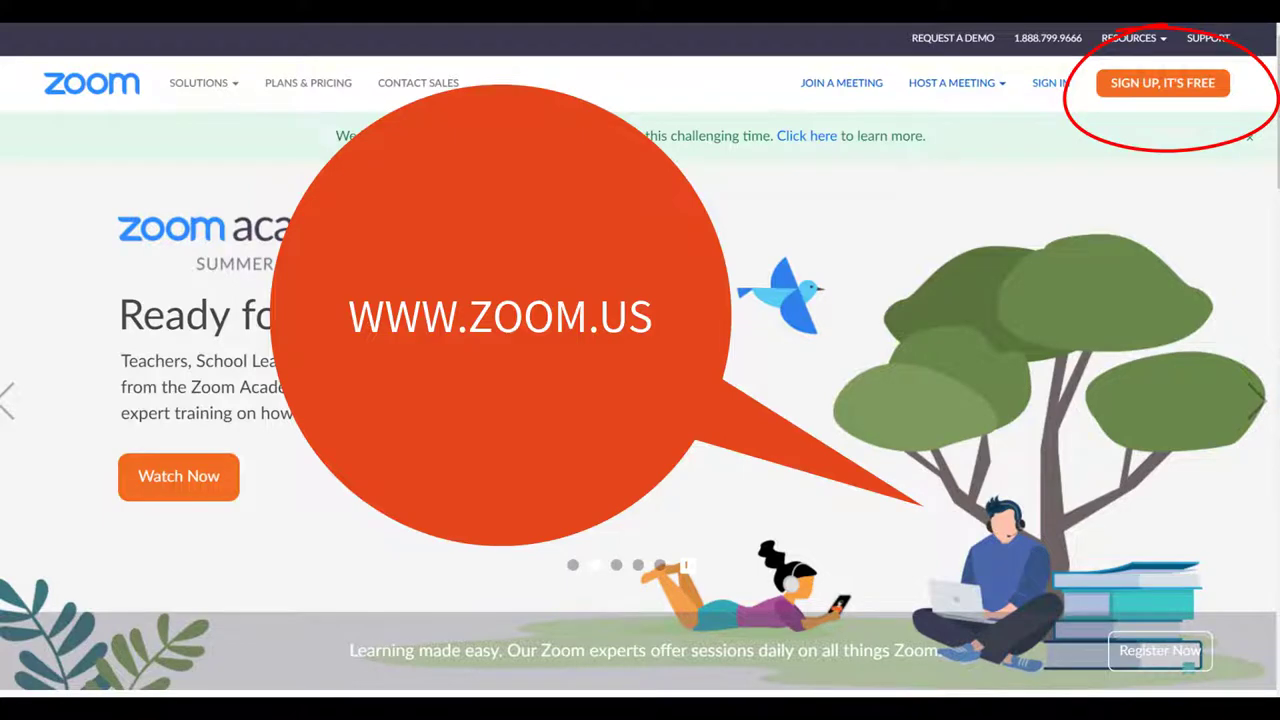
Begin the free Zoom signup from zoom.us and reach the 'Start your test meeting' page.
left_click(1162, 82)
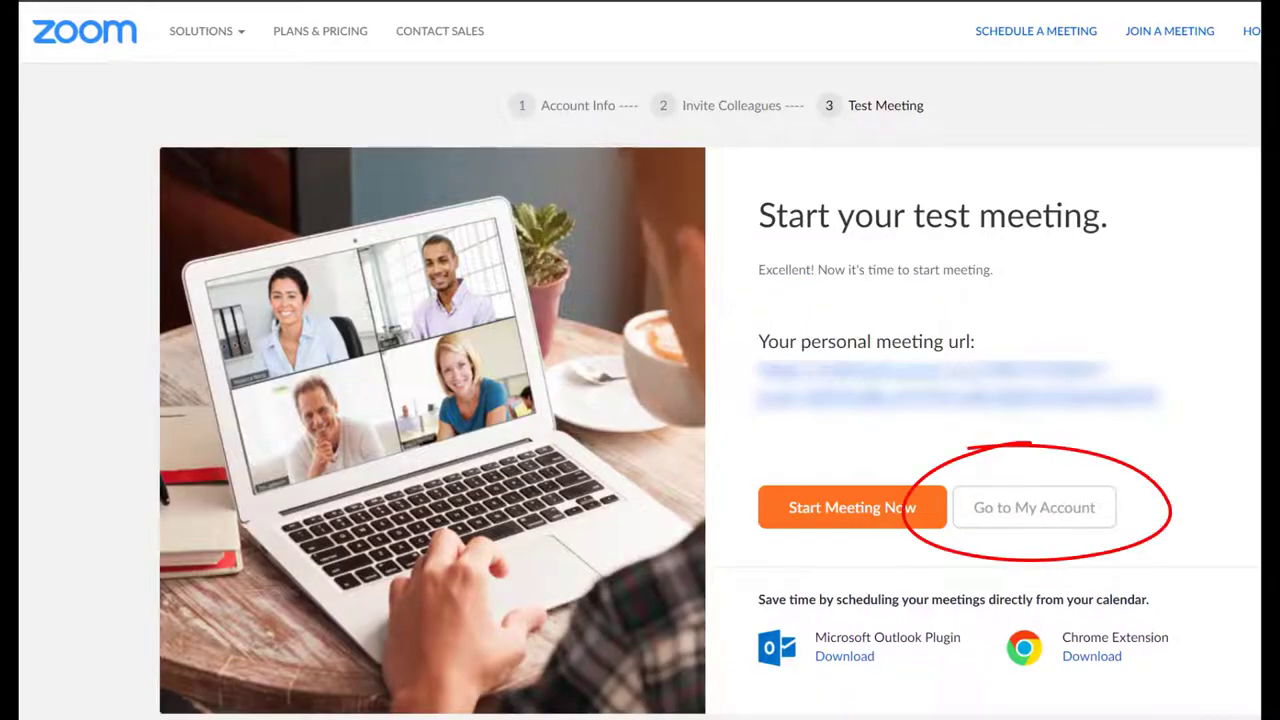